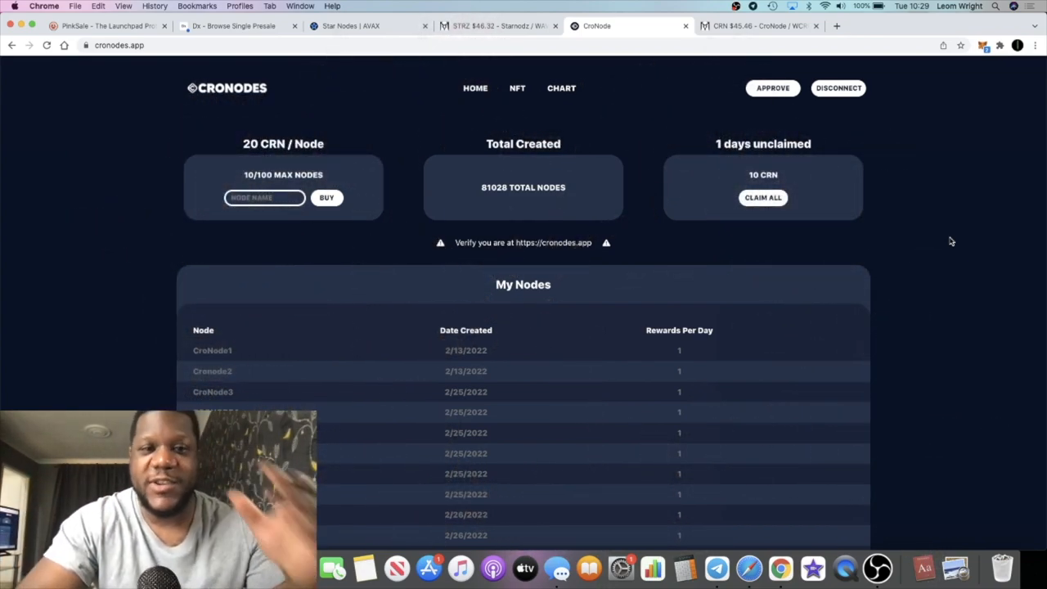
pyautogui.moveTo(915, 255)
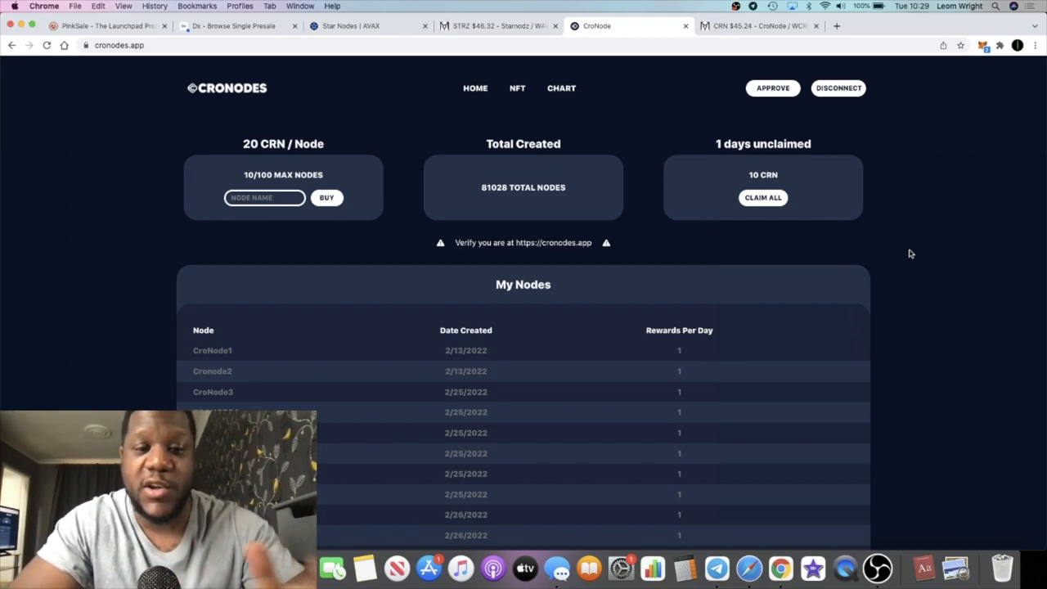
# Bring up the CRN/WCRO price chart on CronoSwap showing CRN around $45
pyautogui.scroll(-3)
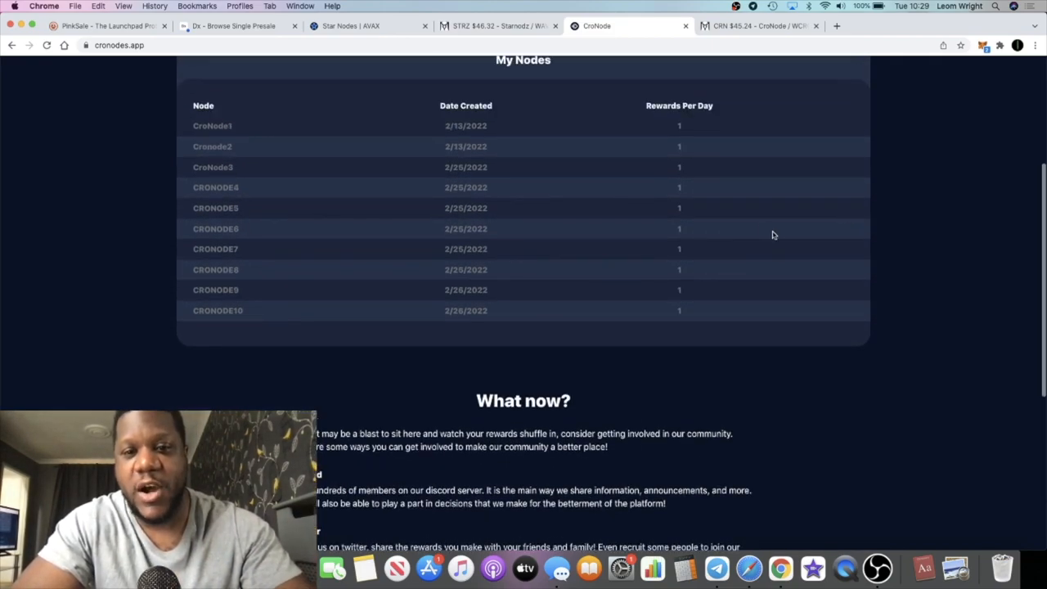
pyautogui.scroll(3)
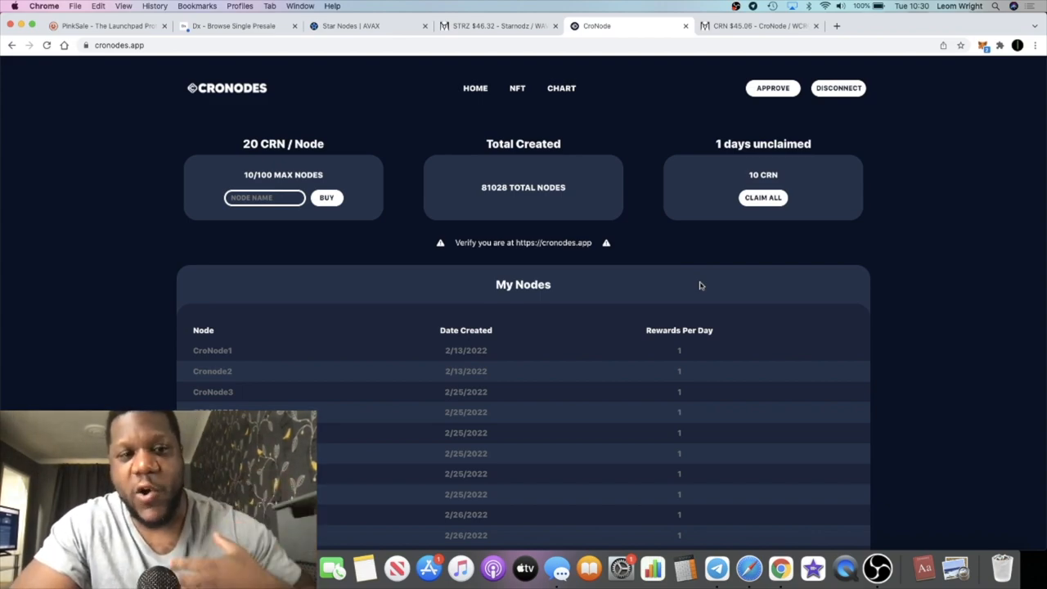
pyautogui.click(756, 26)
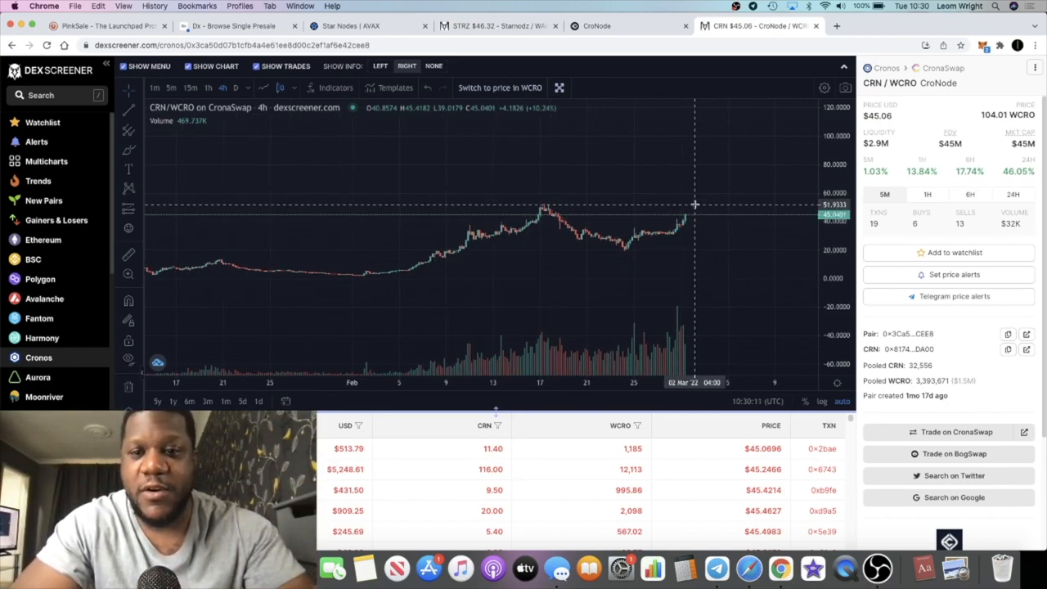
pyautogui.moveTo(733, 130)
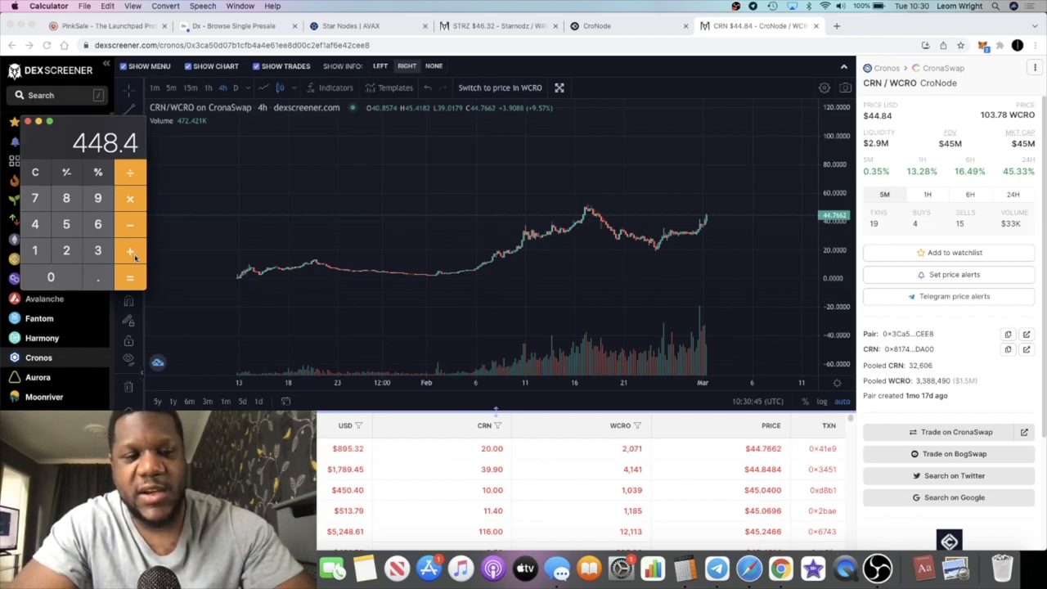
pyautogui.moveTo(129, 224)
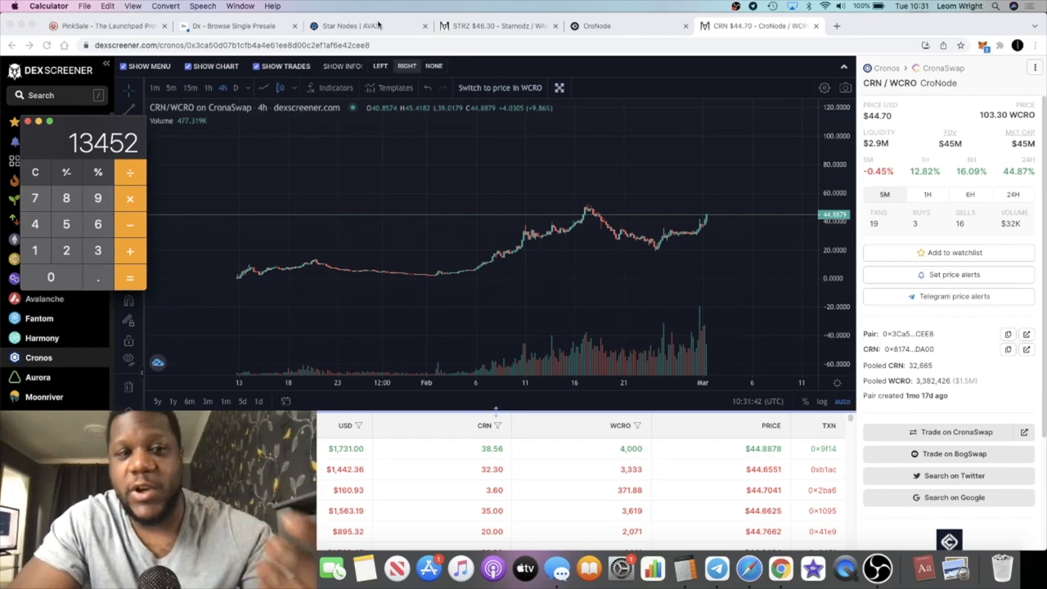
# Show the Star Nodes homepage Tokenomics: 4000 initial supply, $1 launch price, 0.66 STRZ daily per node
pyautogui.click(360, 26)
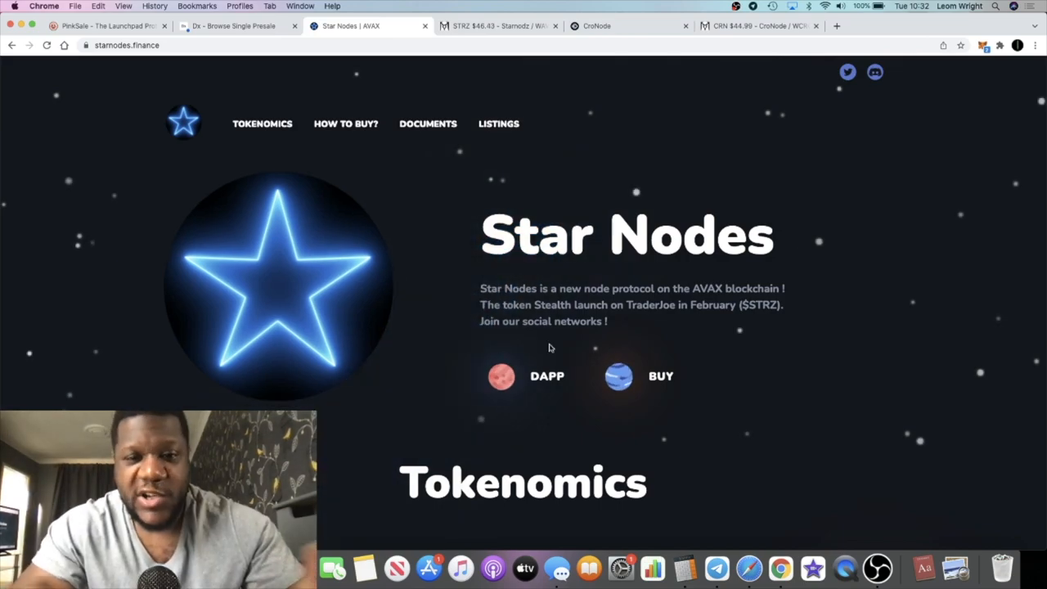
pyautogui.scroll(-3)
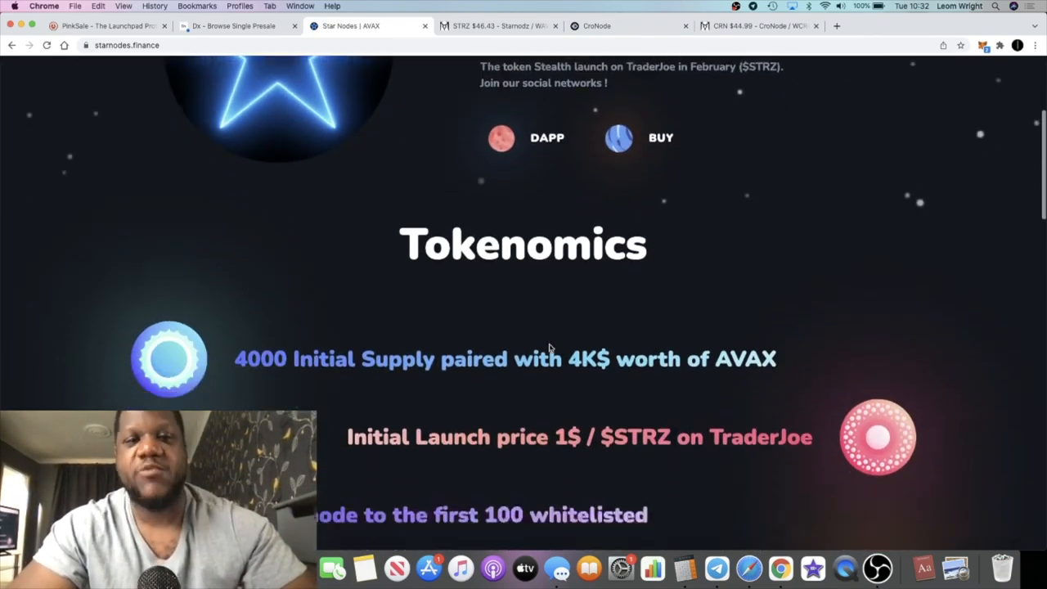
pyautogui.scroll(-3)
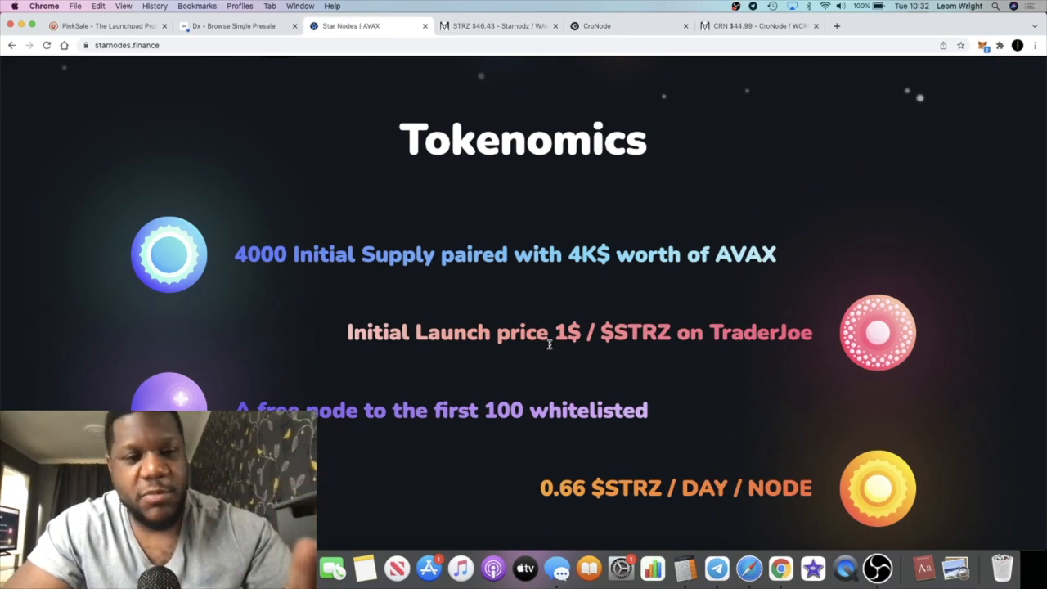
pyautogui.scroll(-3)
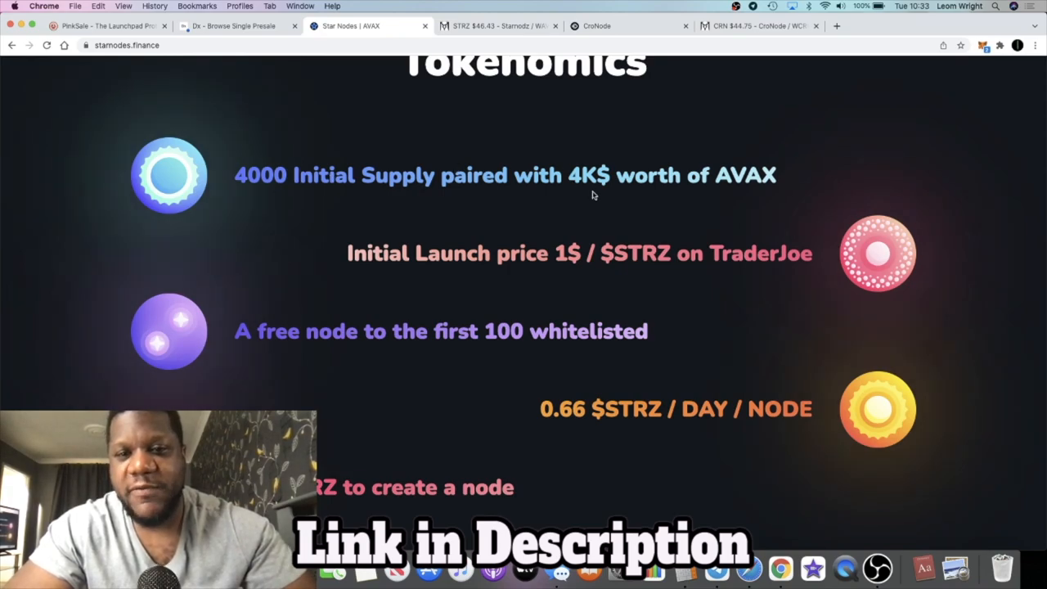
pyautogui.moveTo(579, 194)
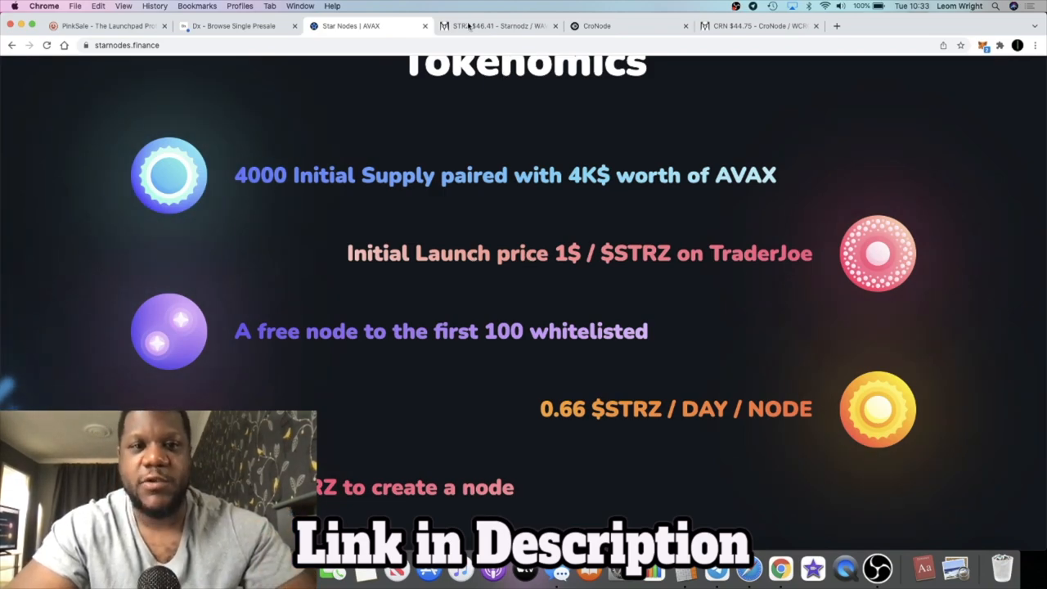
# Bring up the STRZ/WAVAX chart on Trader Joe showing STRZ around $46.41
pyautogui.click(499, 27)
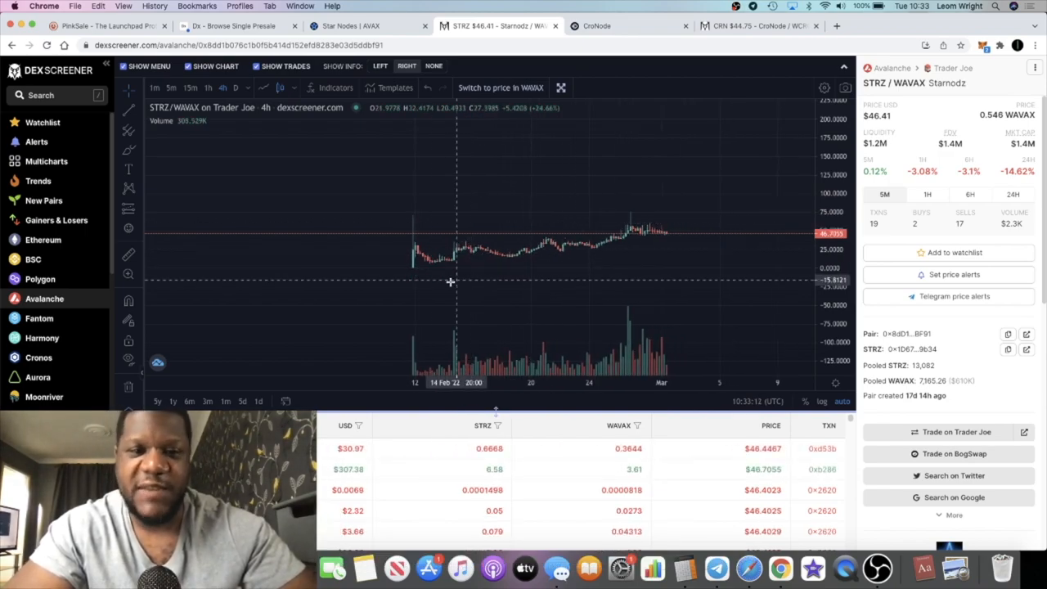
pyautogui.moveTo(537, 311)
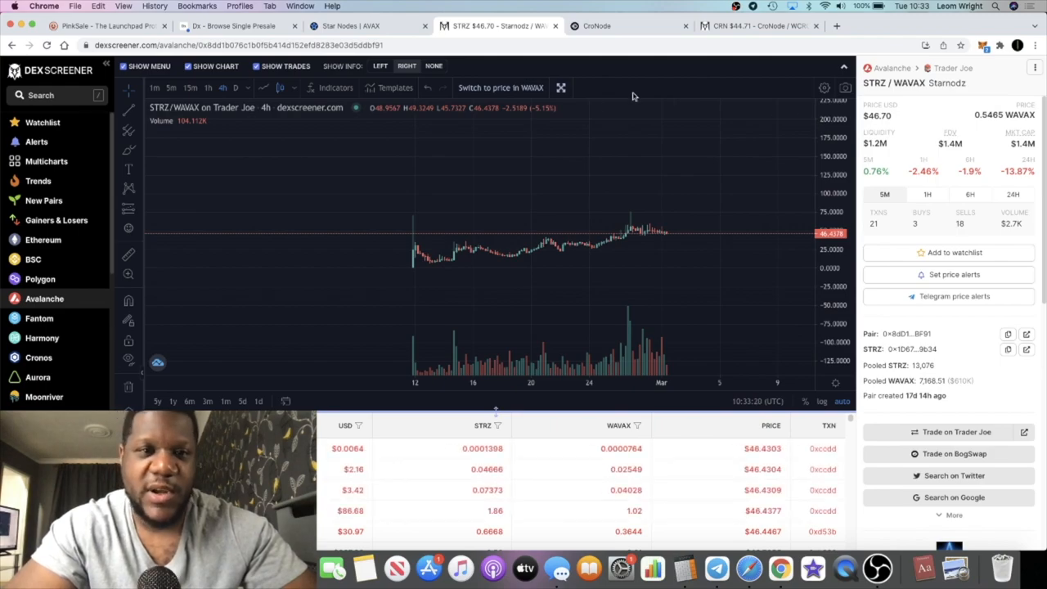
pyautogui.moveTo(537, 107)
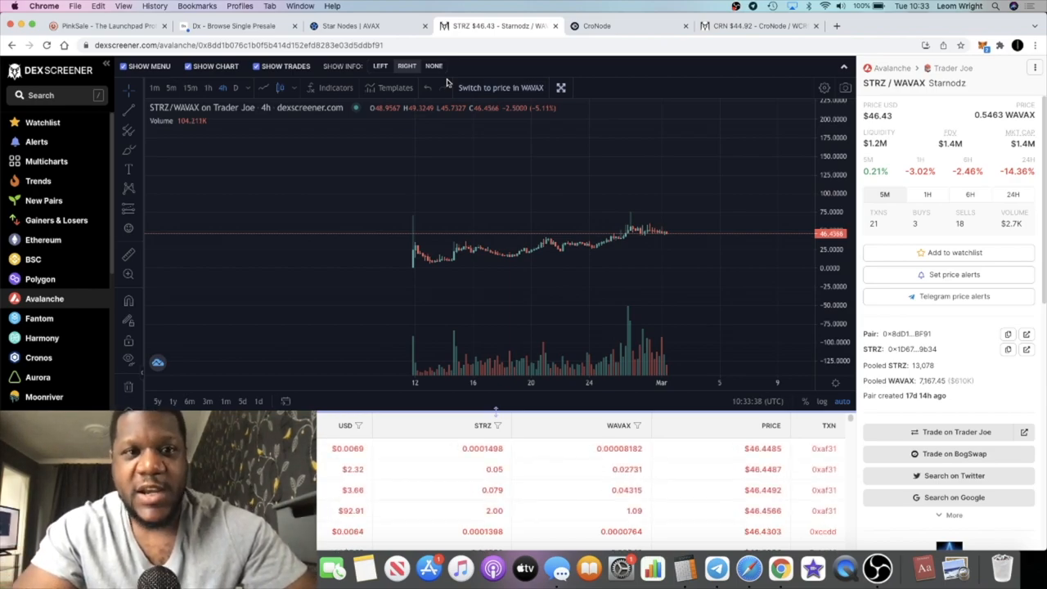
# Review the Star Nodes tokenomics showing 10 STRZ to create a node, with a glance at the CRN chart
pyautogui.click(352, 26)
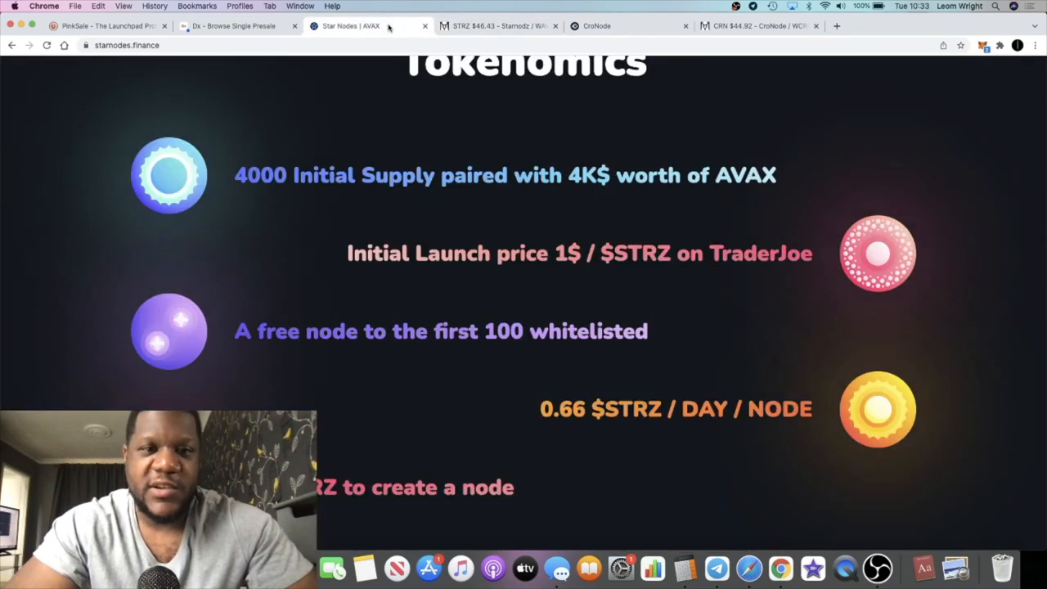
pyautogui.scroll(-3)
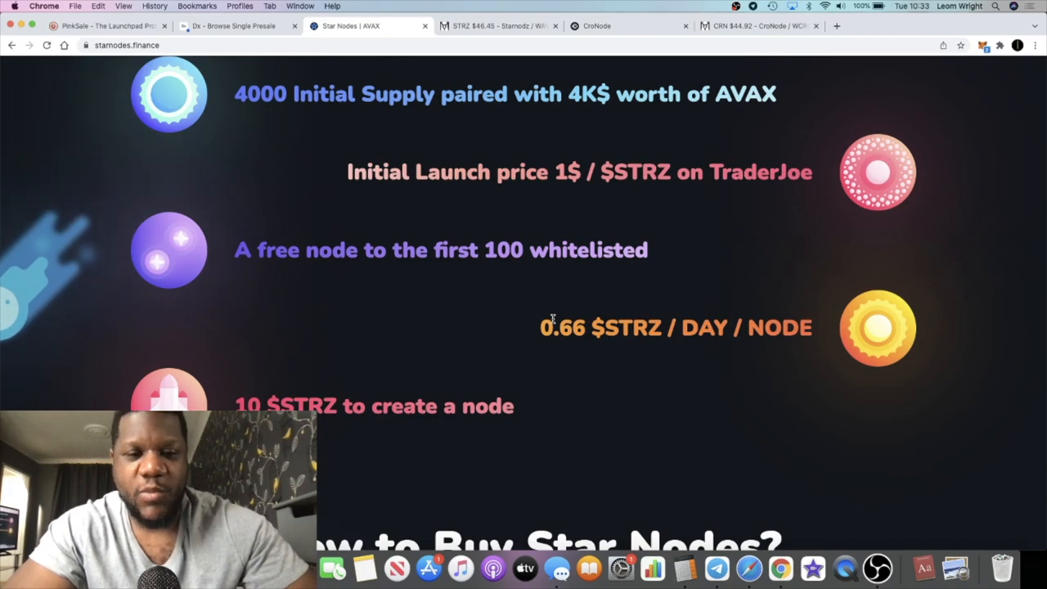
pyautogui.scroll(-3)
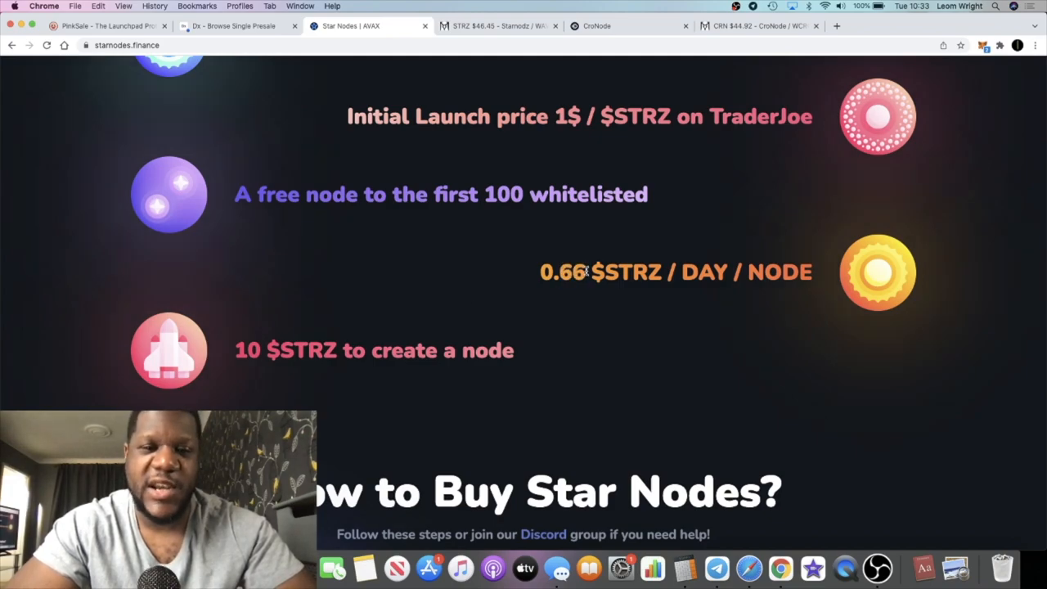
pyautogui.click(756, 27)
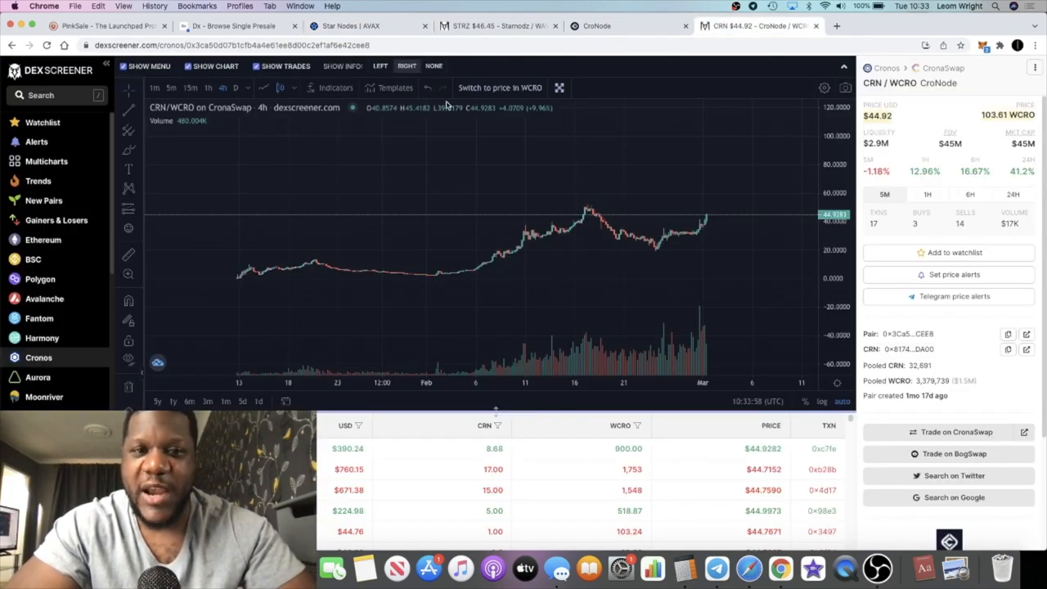
pyautogui.click(368, 26)
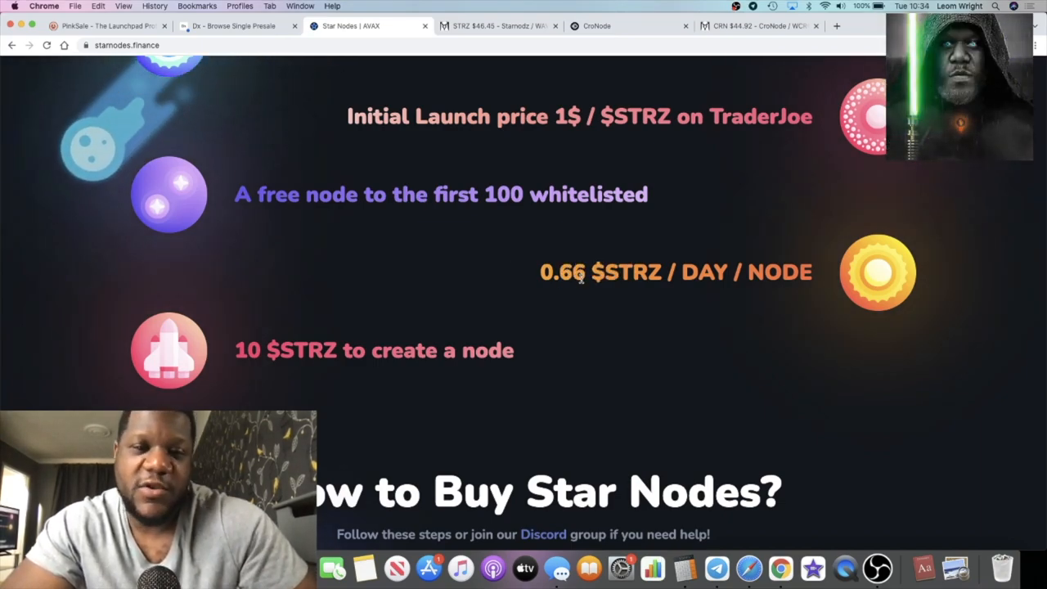
pyautogui.moveTo(251, 338)
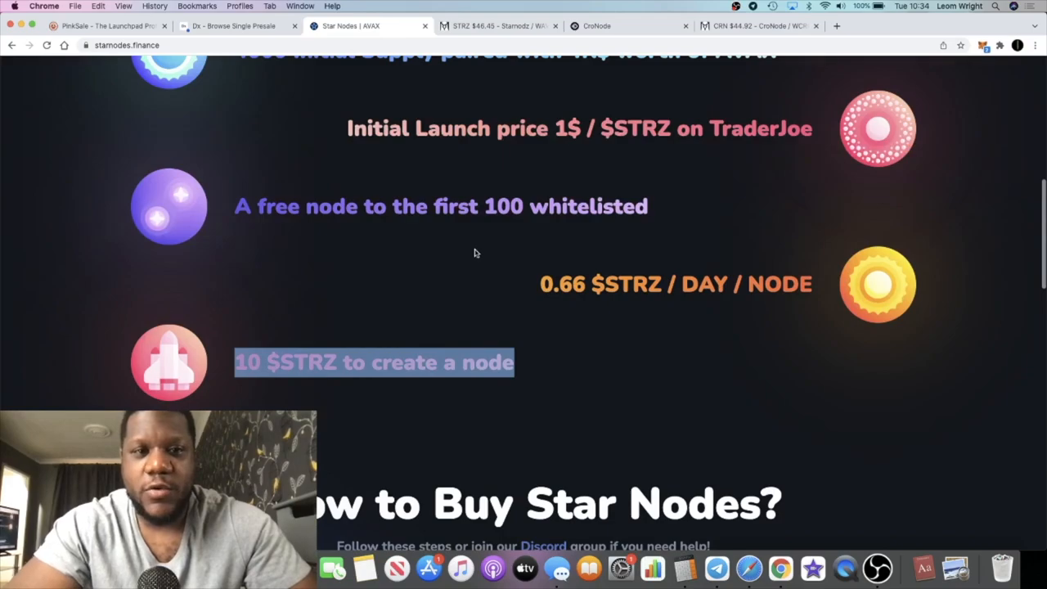
# Bring the STRZ/WAVAX Trader Joe chart back up, STRZ around $46.45
pyautogui.click(497, 26)
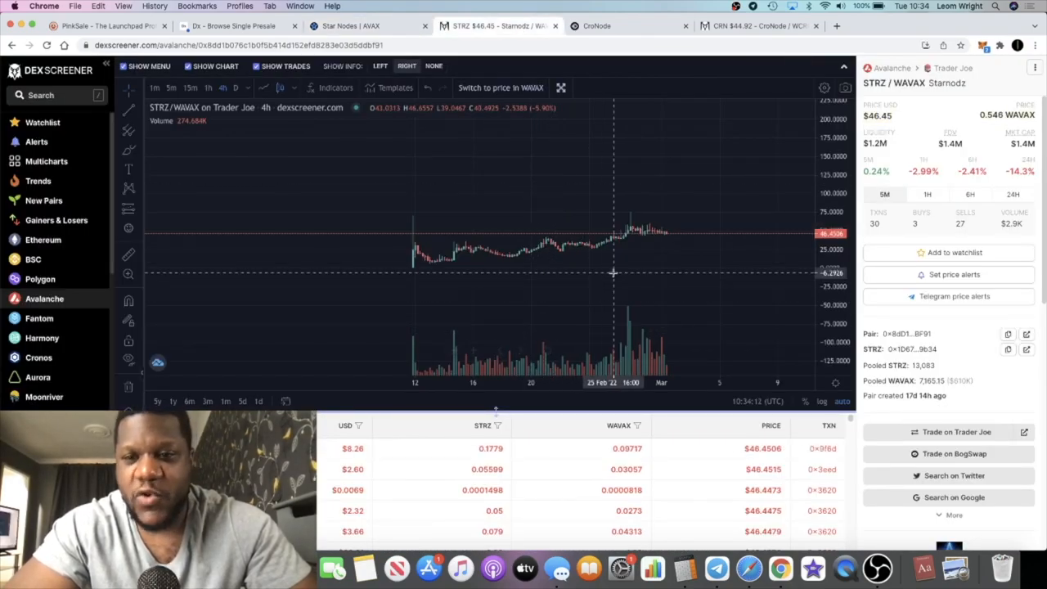
pyautogui.moveTo(705, 256)
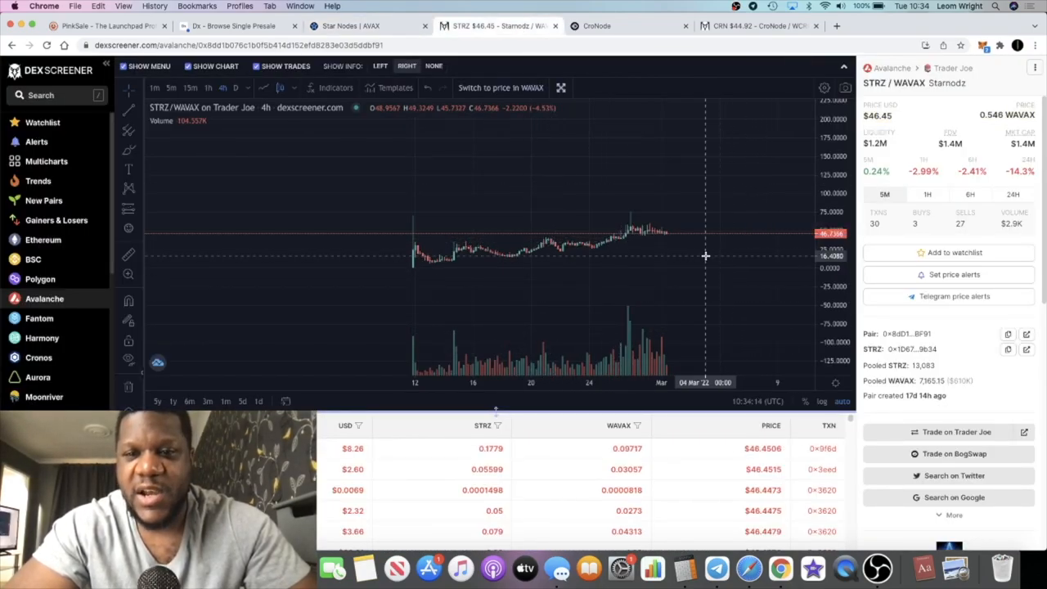
pyautogui.moveTo(697, 250)
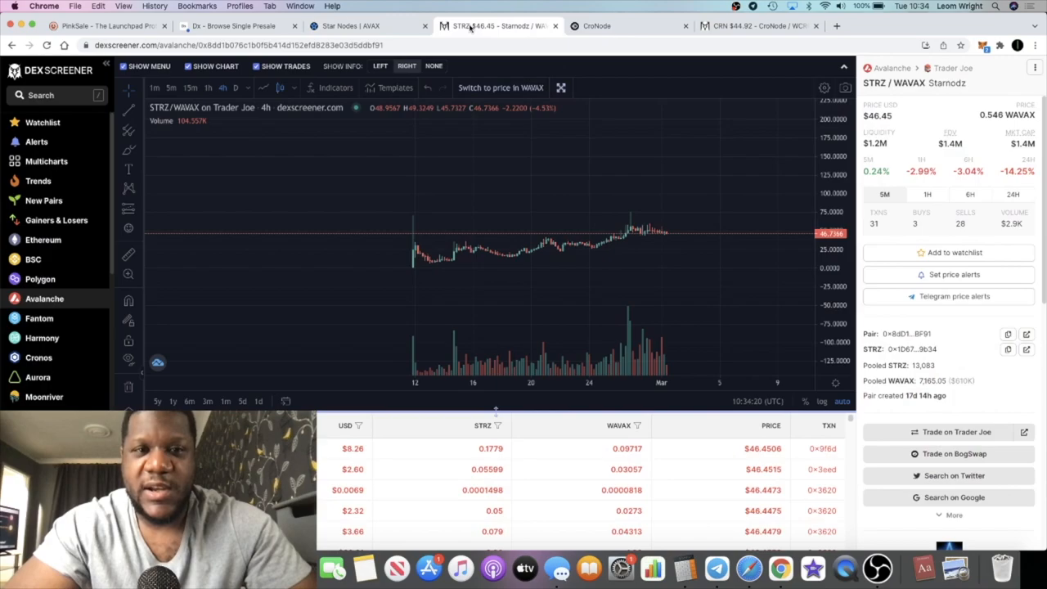
# View the Star Nodes dApp dashboard with 15/100 nodes and 7.36 STRZ rewards, then return to the CRN/WCRO chart
pyautogui.click(360, 26)
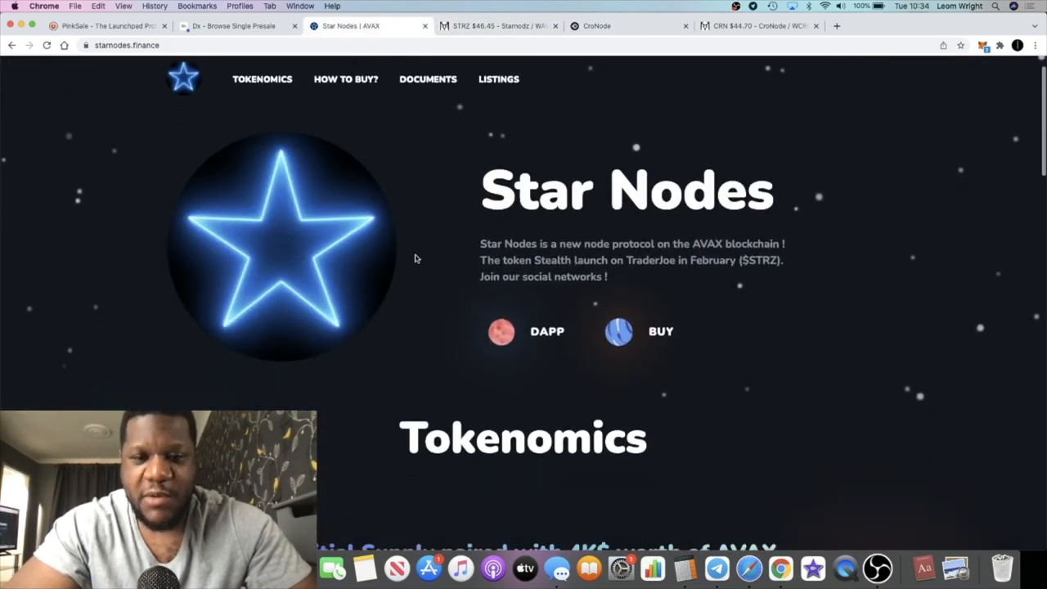
pyautogui.click(501, 331)
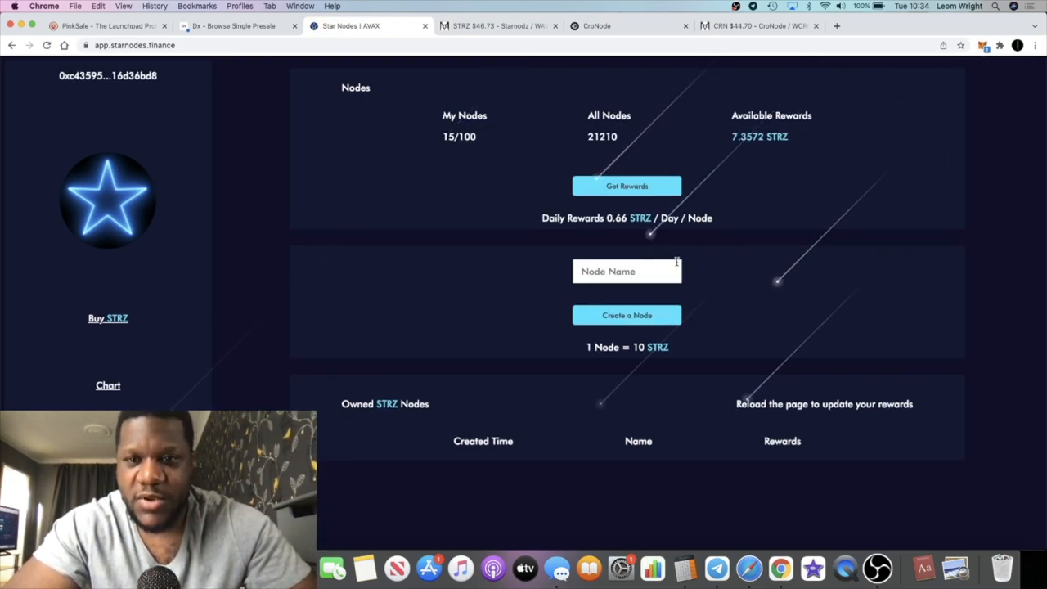
pyautogui.scroll(-3)
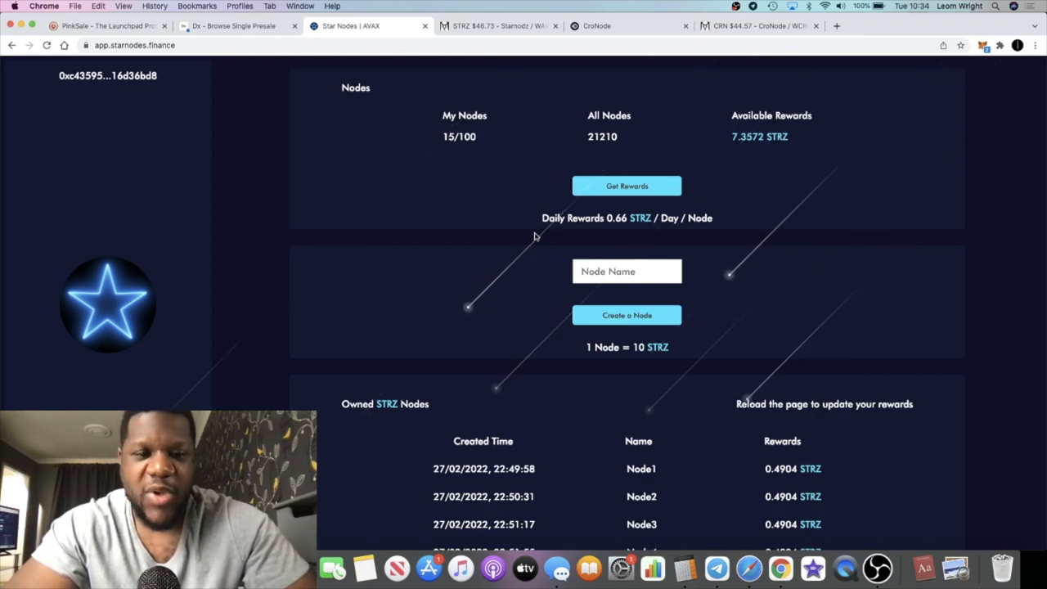
pyautogui.scroll(-3)
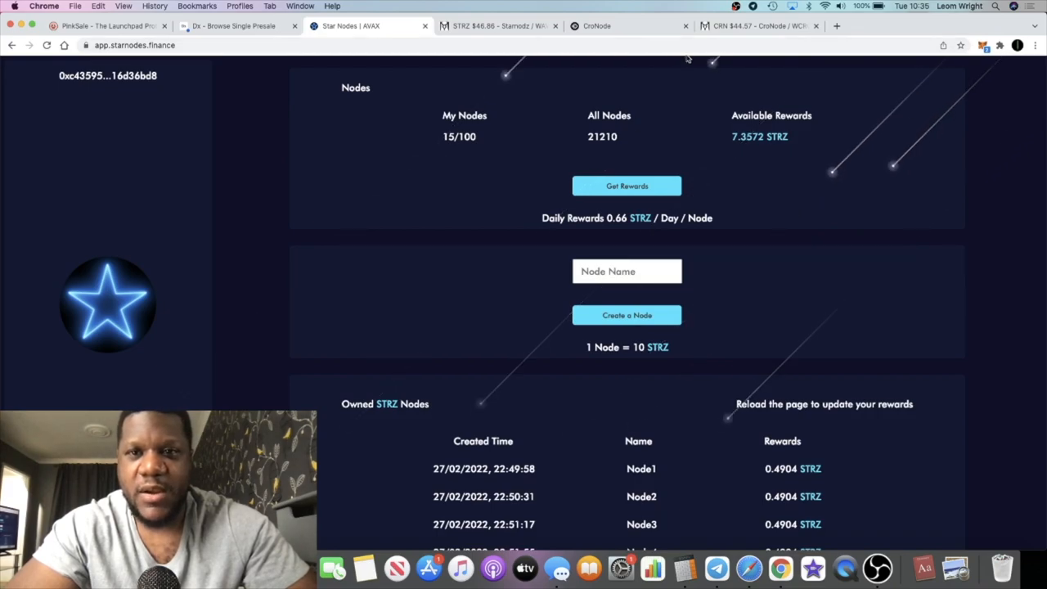
pyautogui.click(753, 26)
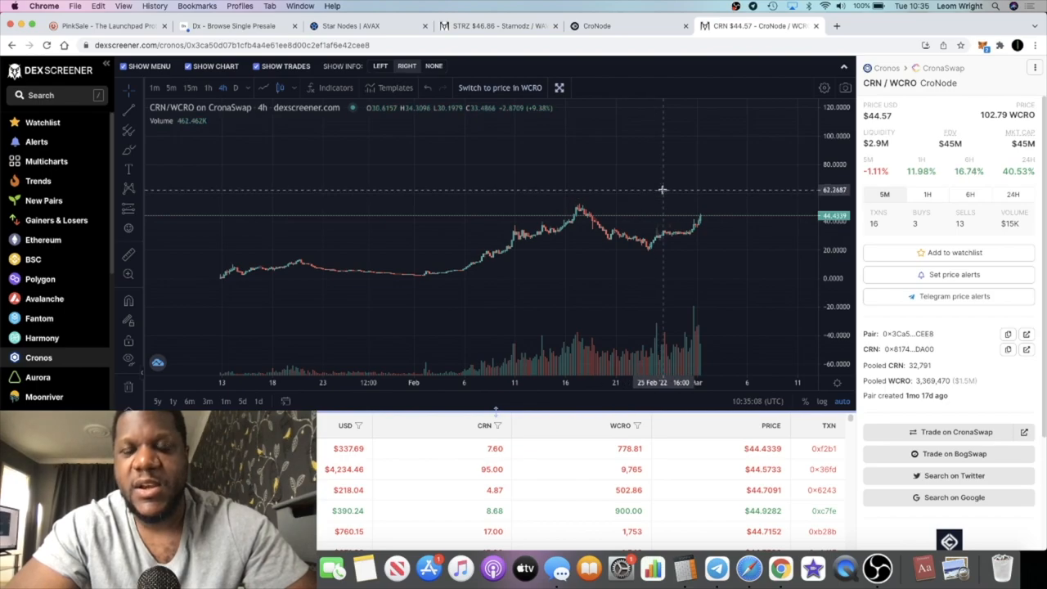
# Return to the Star Nodes dApp dashboard showing 15/100 nodes and 7.3572 STRZ available rewards
pyautogui.click(368, 26)
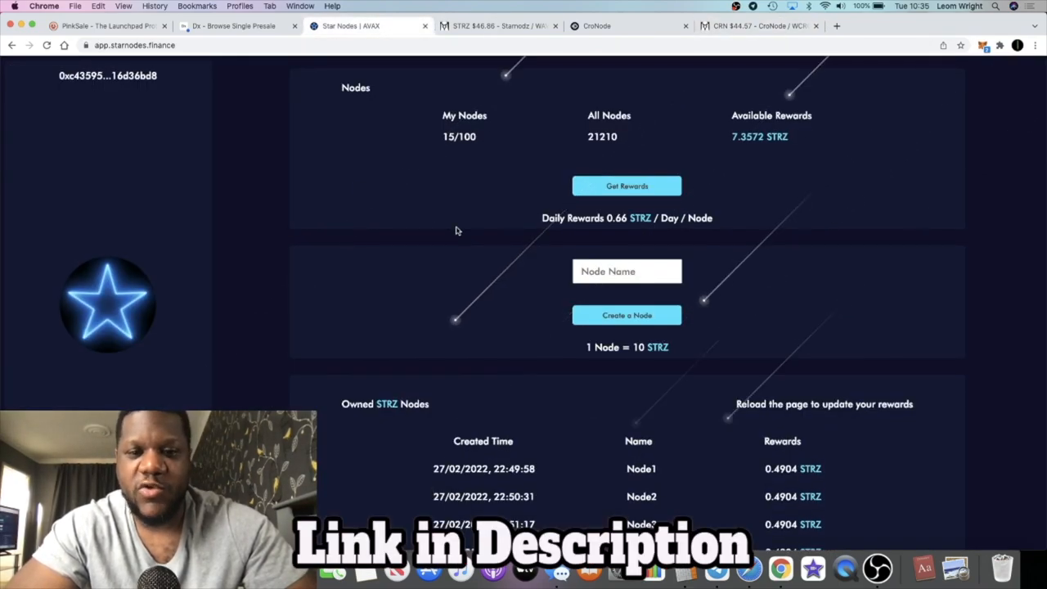
pyautogui.moveTo(497, 219)
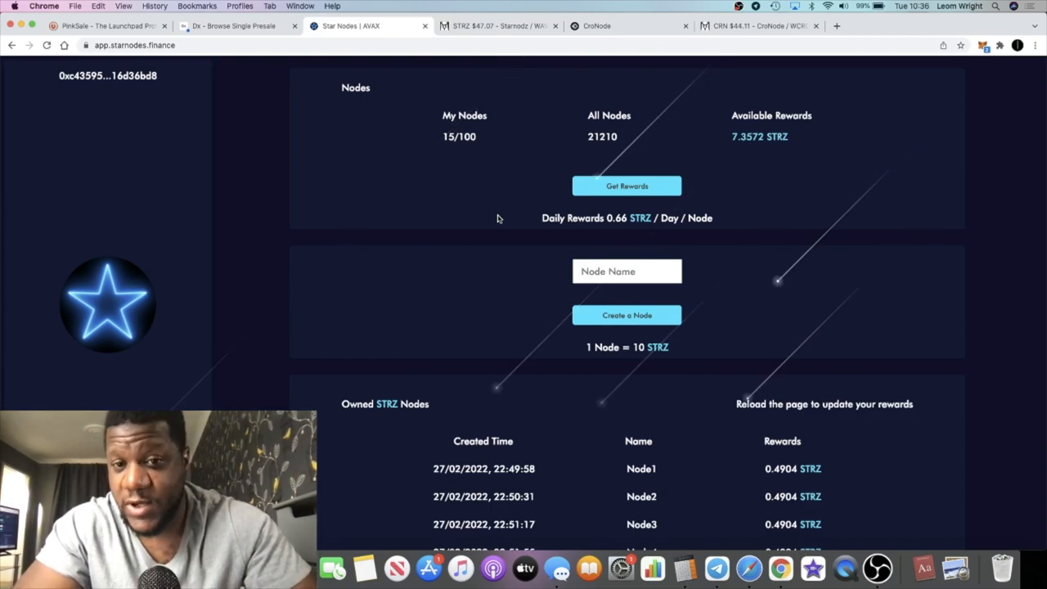
# Bring up the STRZ/WAVAX chart near $47.20 and launch macOS Calculator alongside it
pyautogui.click(494, 26)
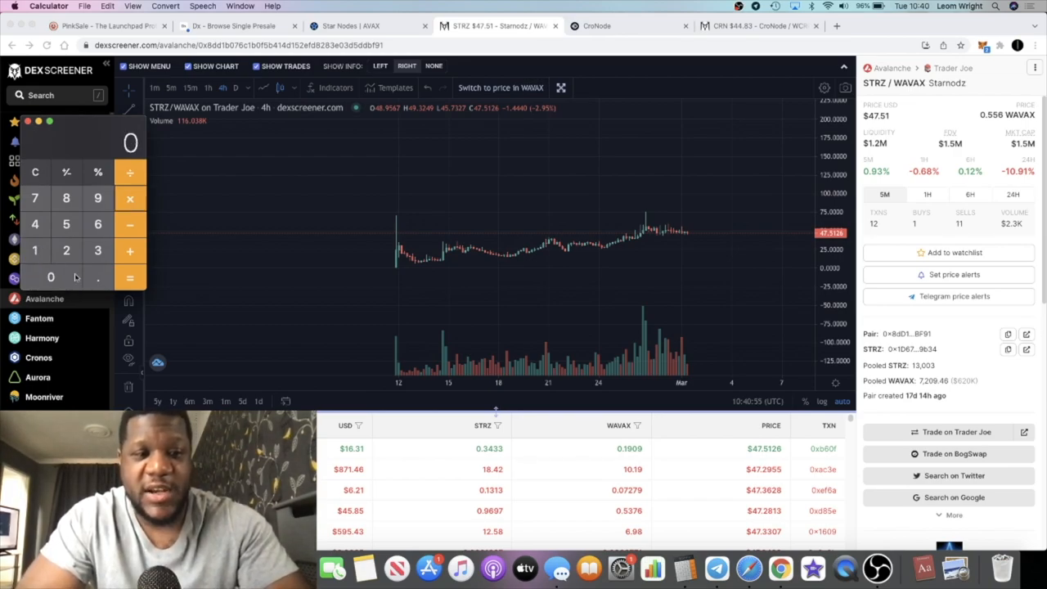
pyautogui.click(131, 278)
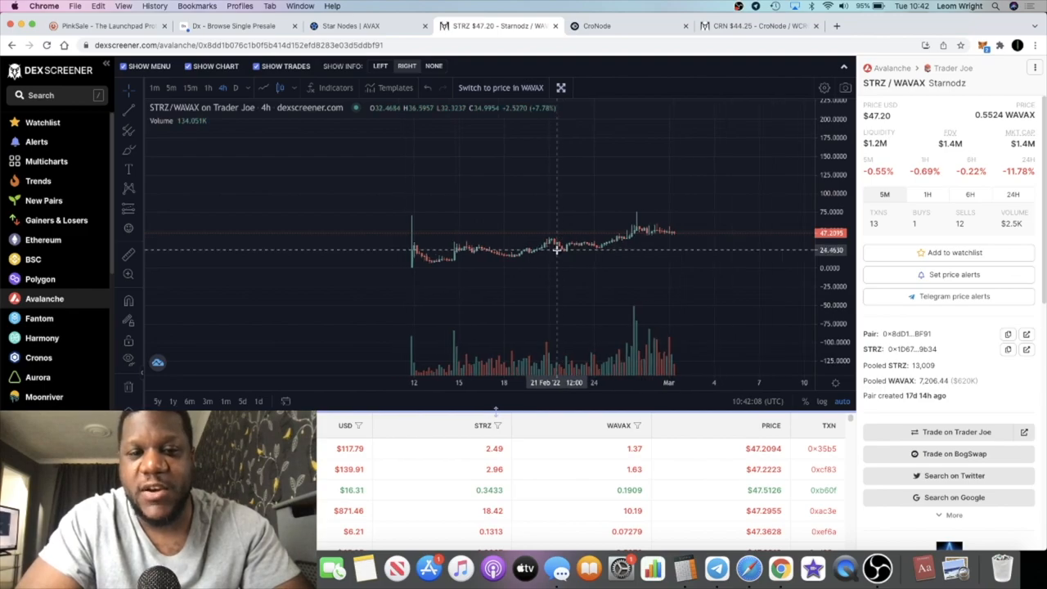
pyautogui.moveTo(805, 107)
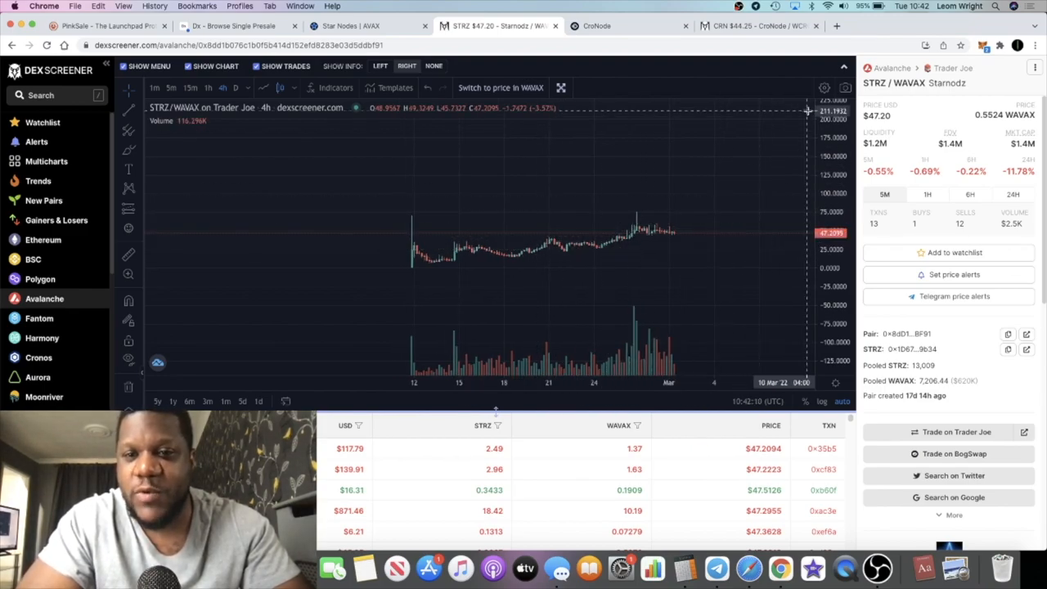